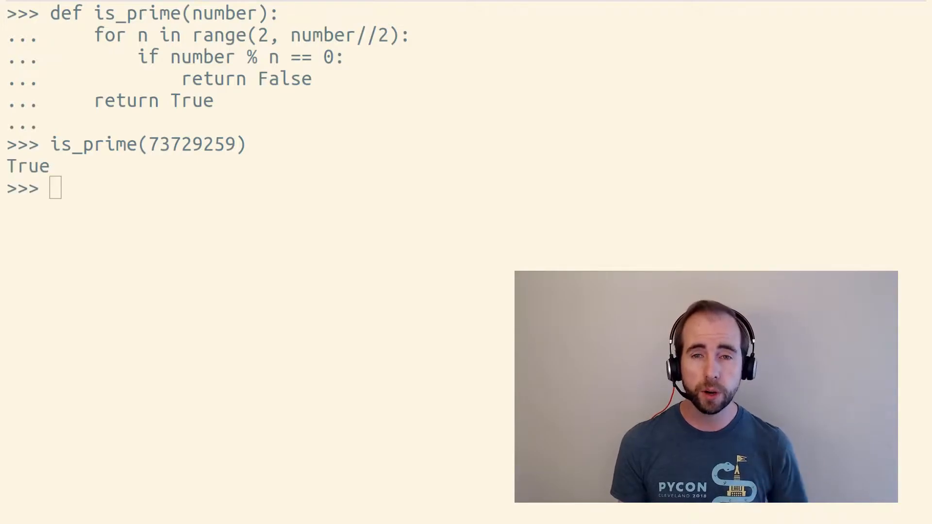
- Rerun is_prime(73729259) from history, returning True again
text(is_prime(73729259))
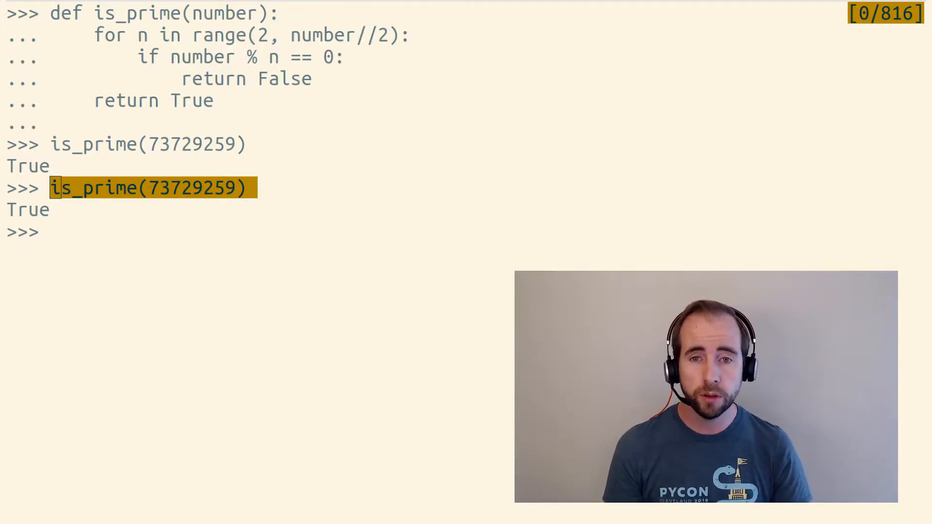
- Import lru_cache from functools, set is_prime = lru_cache(is_prime), and call is_prime(73729259)
text(from func)
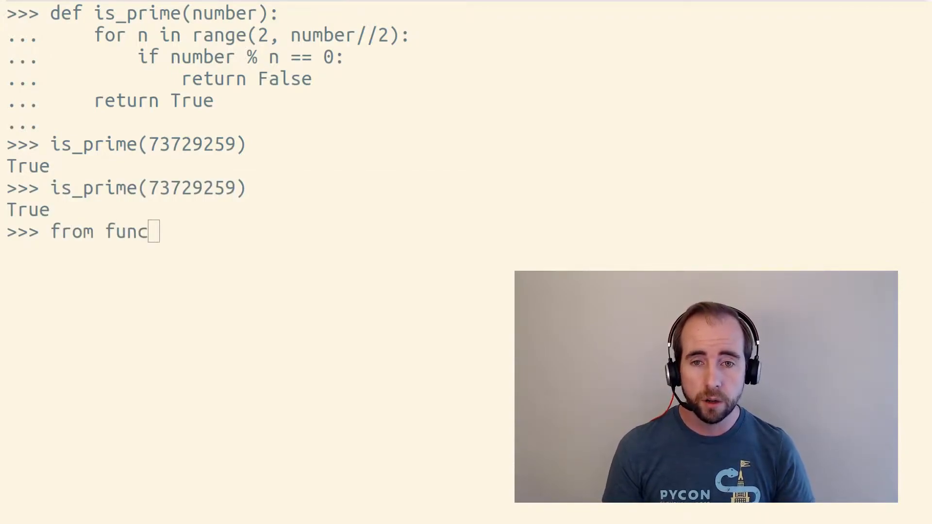
text(tools import lru_c)
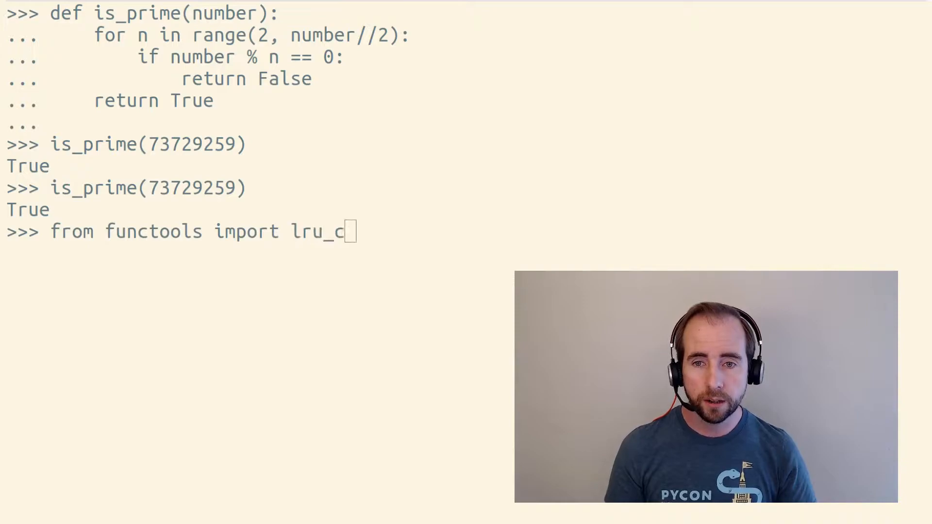
text(ache)
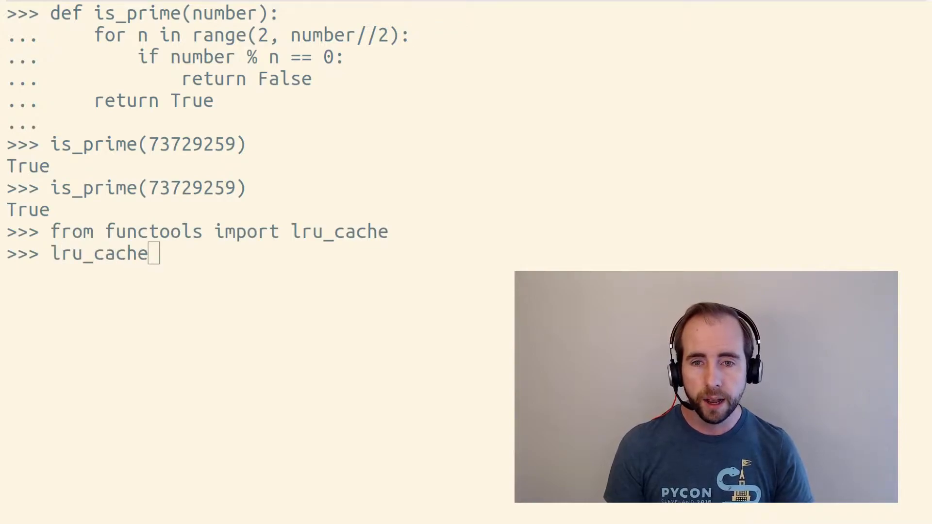
text((is_prime))
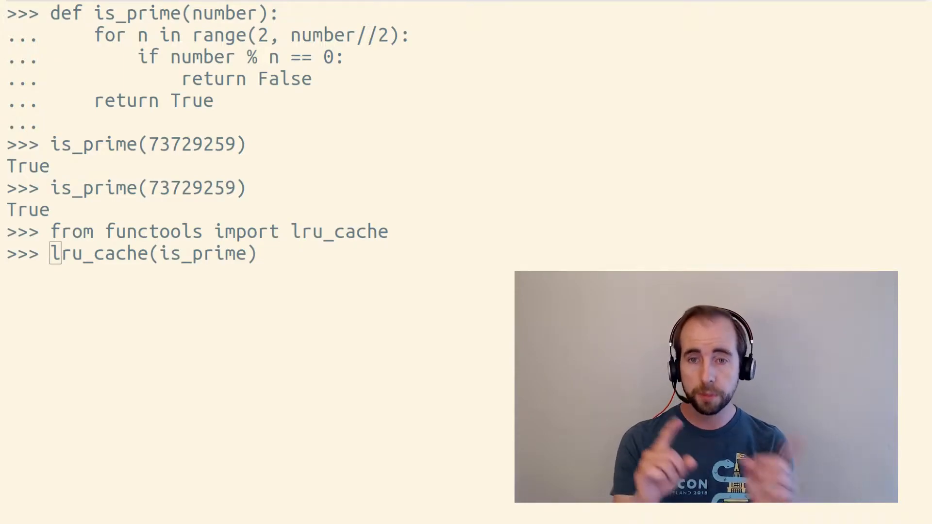
text(is_prime)
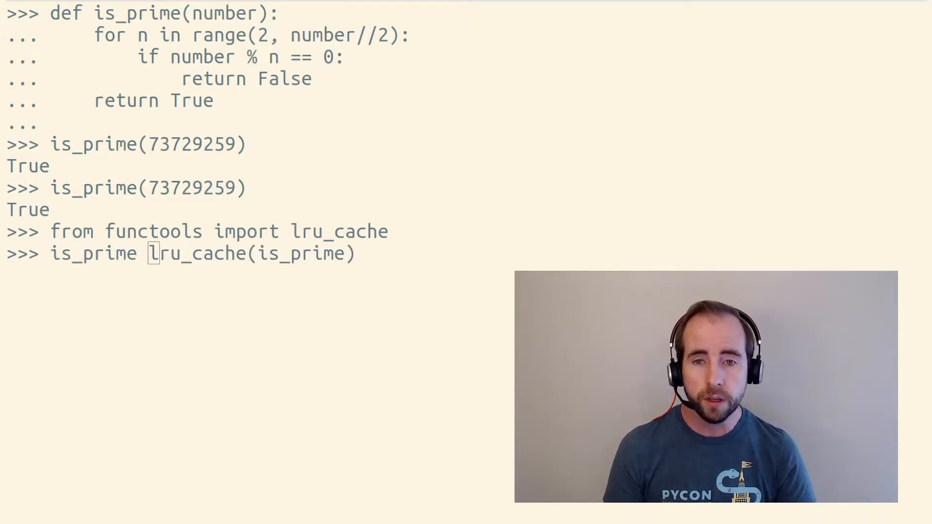
text(=)
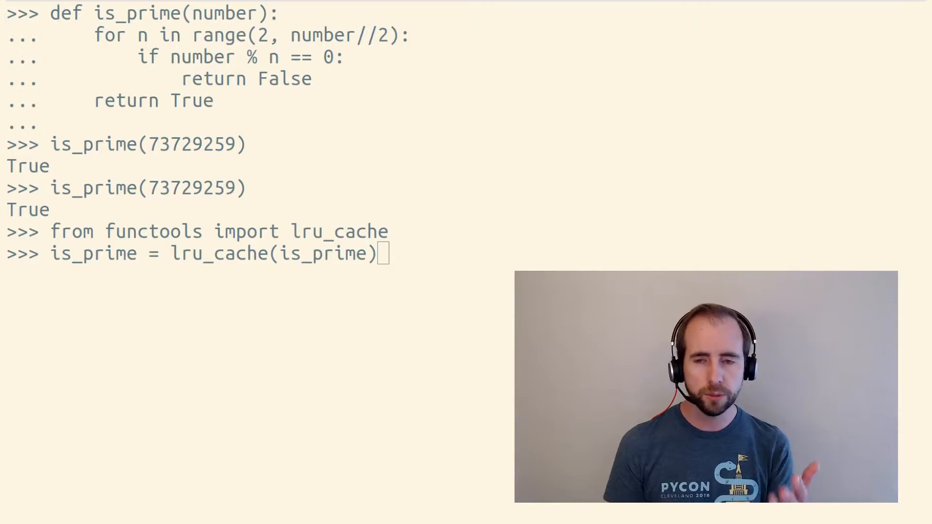
text(from functools import lru_cache)
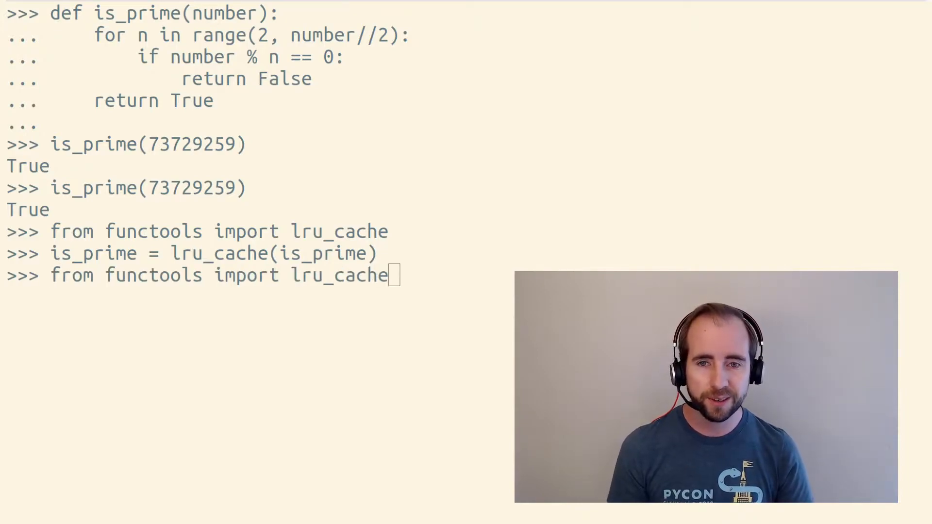
text(is_prime(73729259))
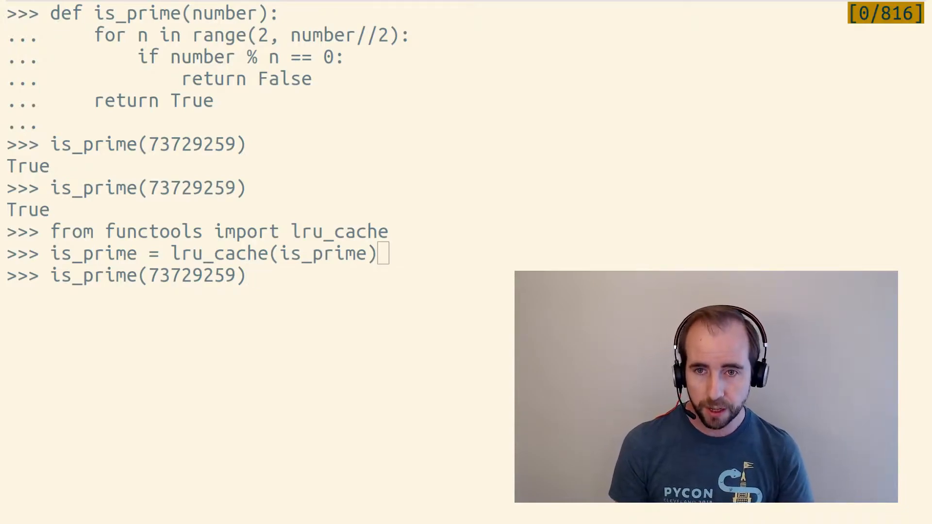
key(enter)
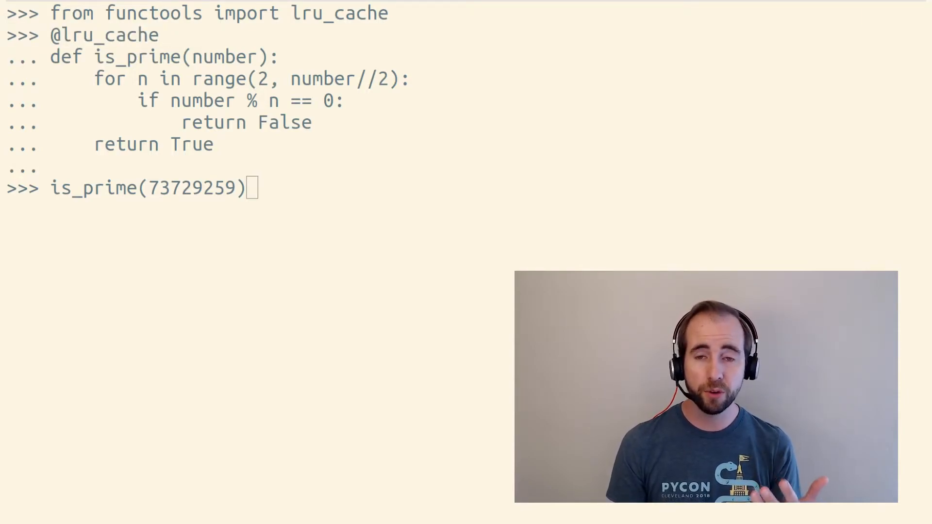
- Run the decorated is_prime on 73729259
key(enter)
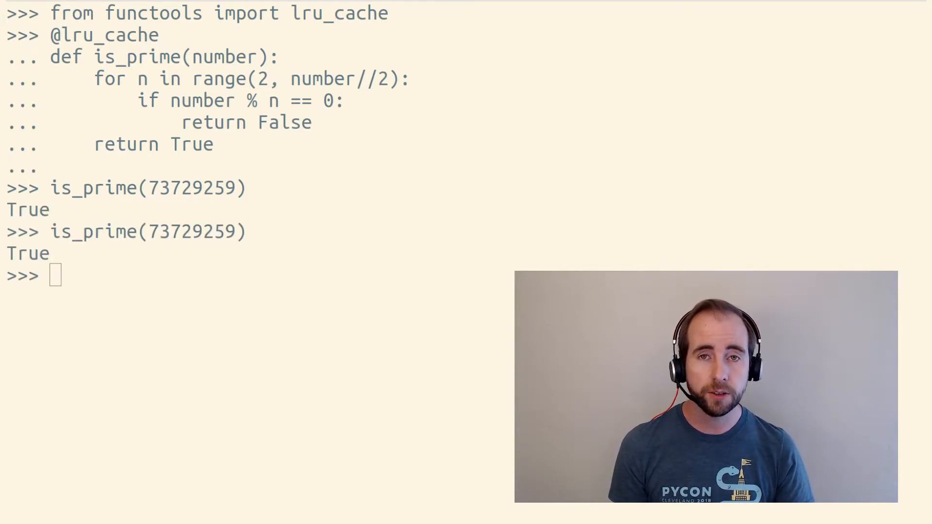
- Recall is_prime(73729259) for a second check with the decorated version
text(is_)
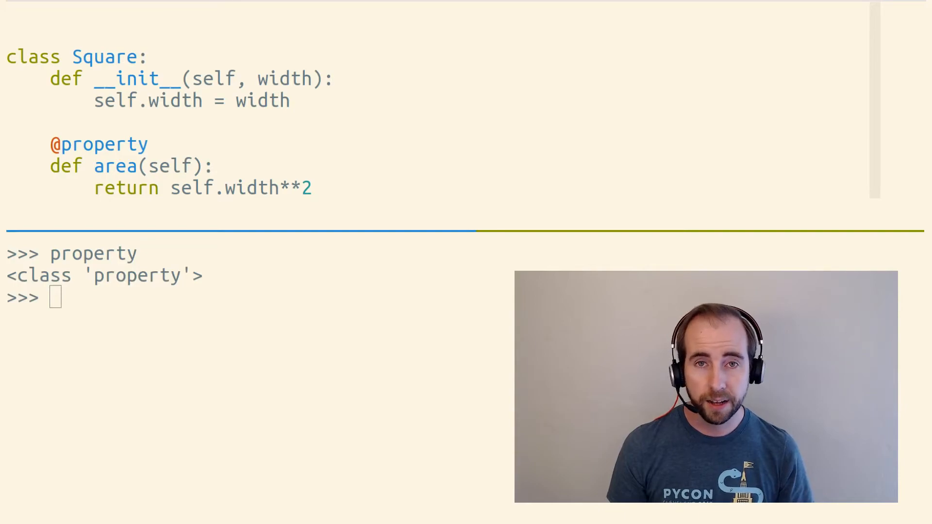
- Evaluate Square.area in the REPL split to show it is a property
text(Square.area)
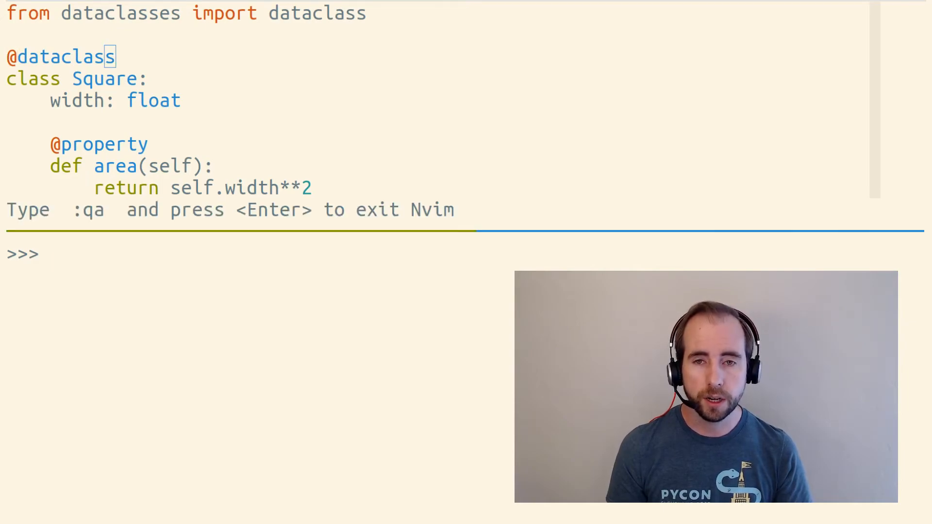
- Send the dataclass Square to the REPL, then create s = Square(2) and display s
key(v)
text(Square()
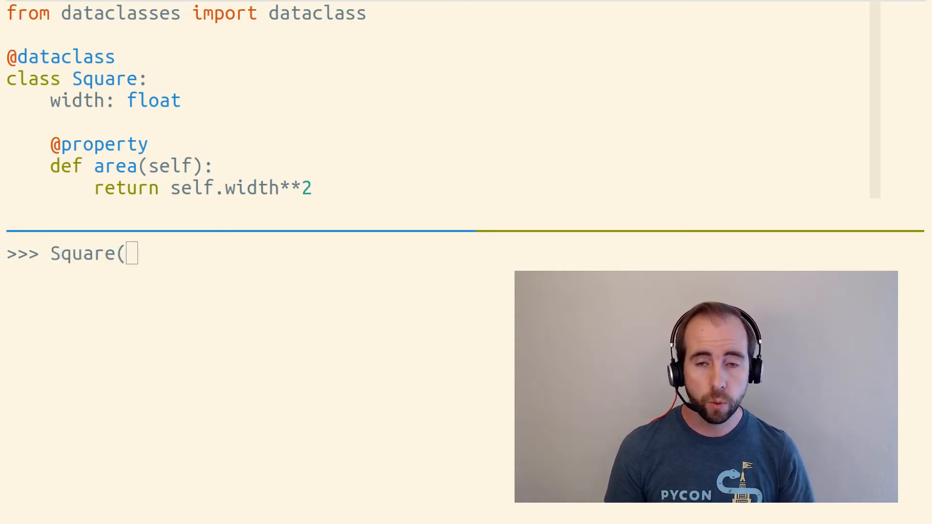
text(2))
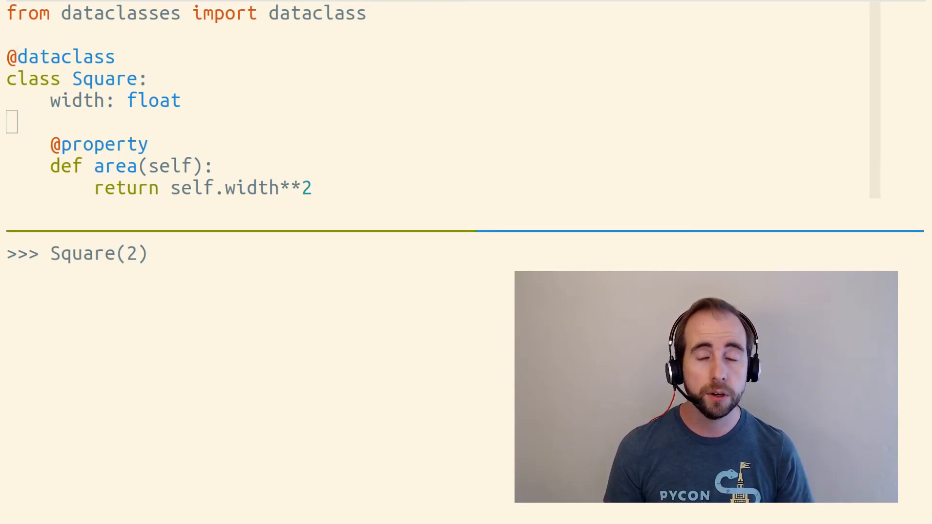
text(s =)
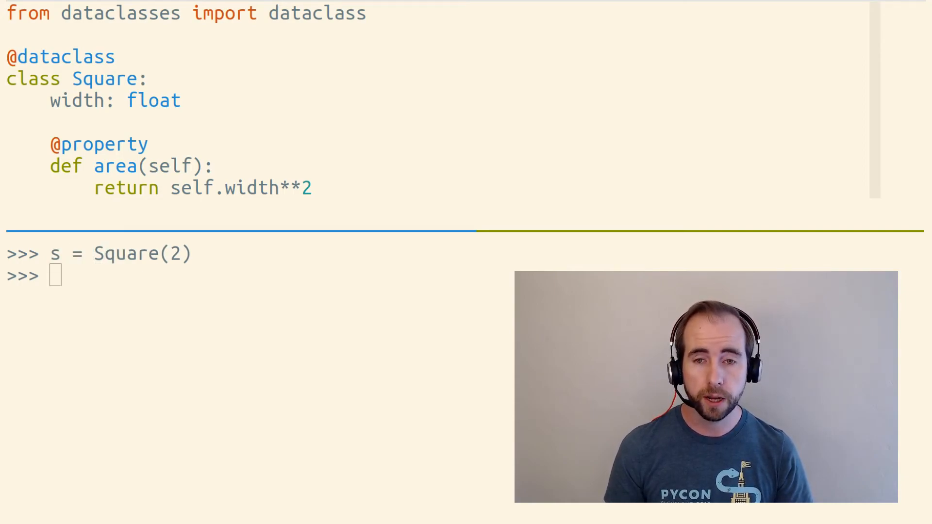
text(s)
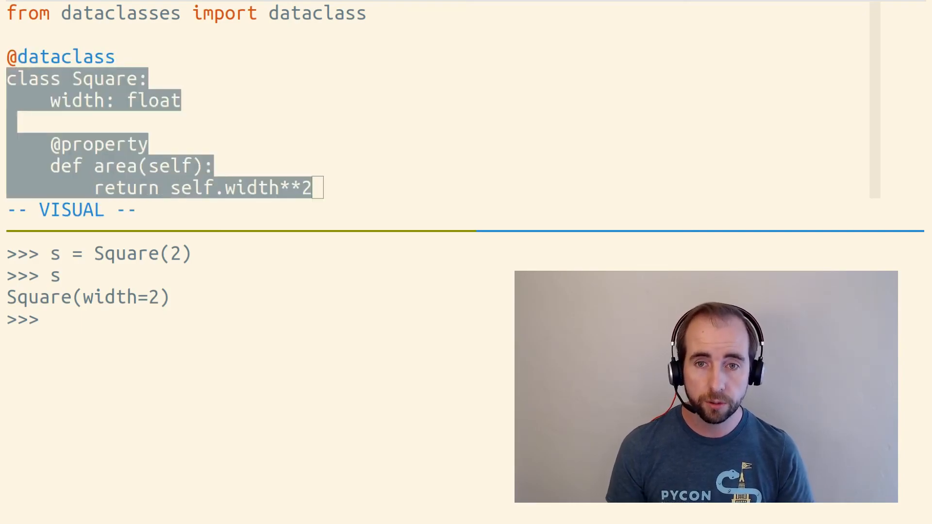
key(Escape)
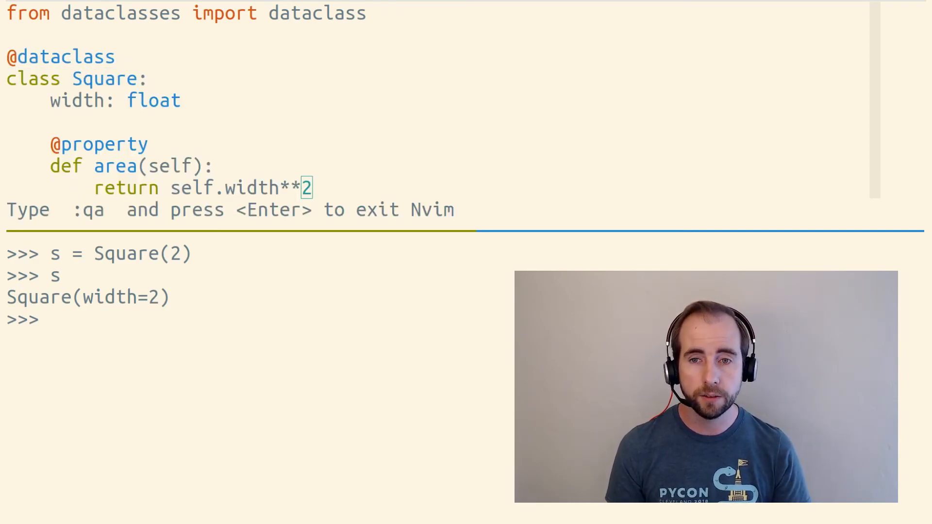